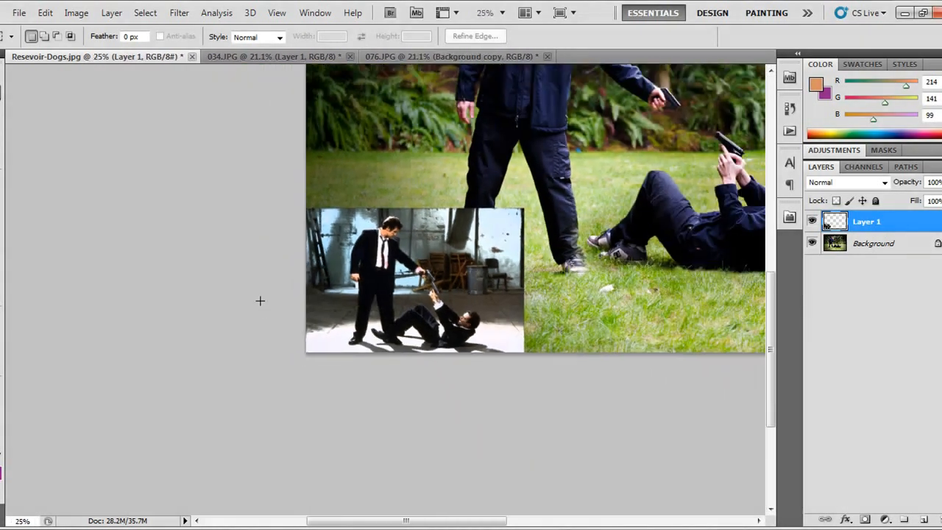
Bring up the 034.JPG photo of the man lying on the grass
scroll(down, 3)
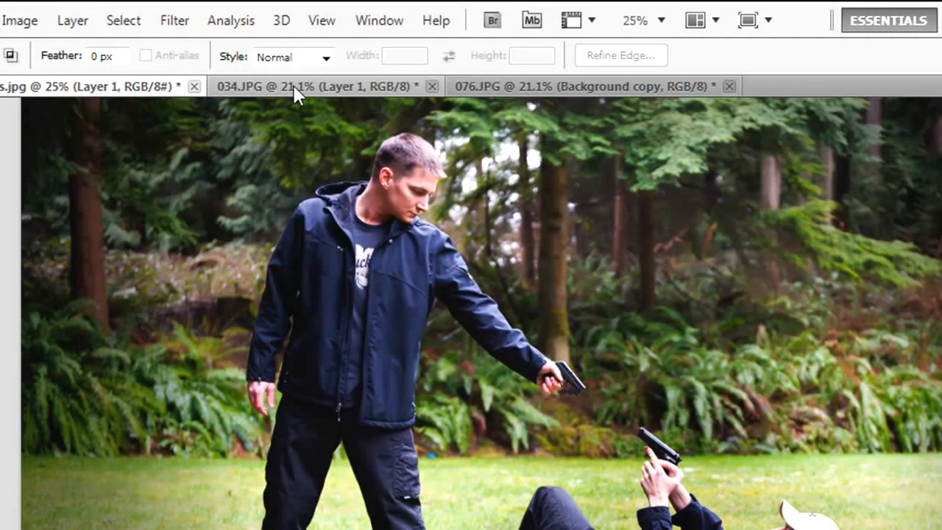
click(589, 86)
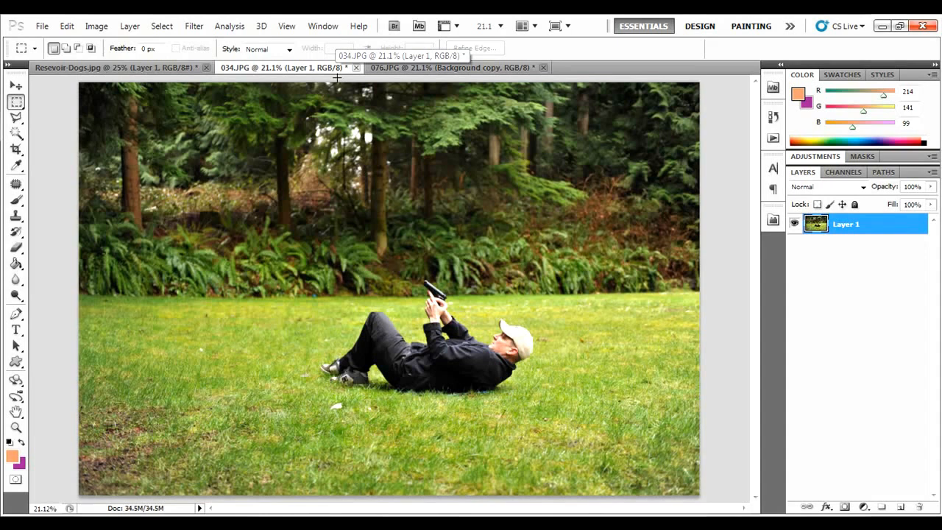
click(449, 67)
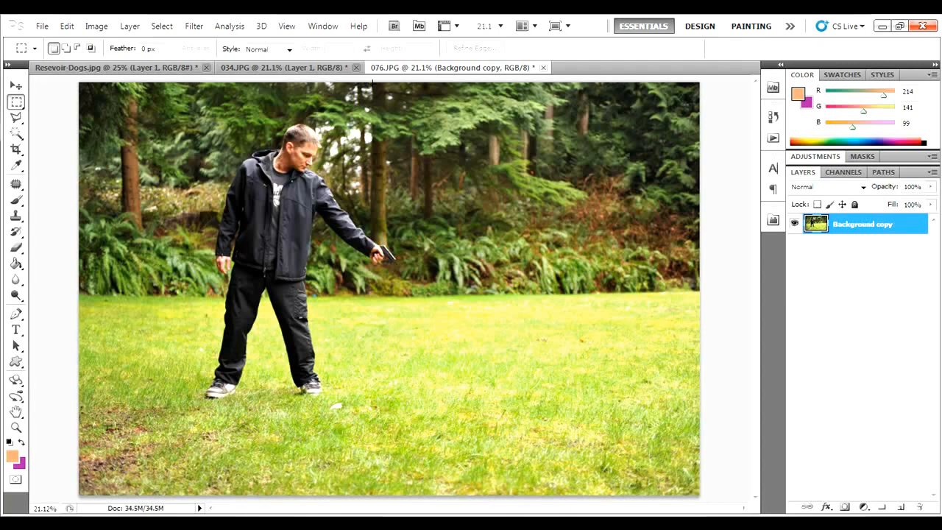
mouse_move(239, 124)
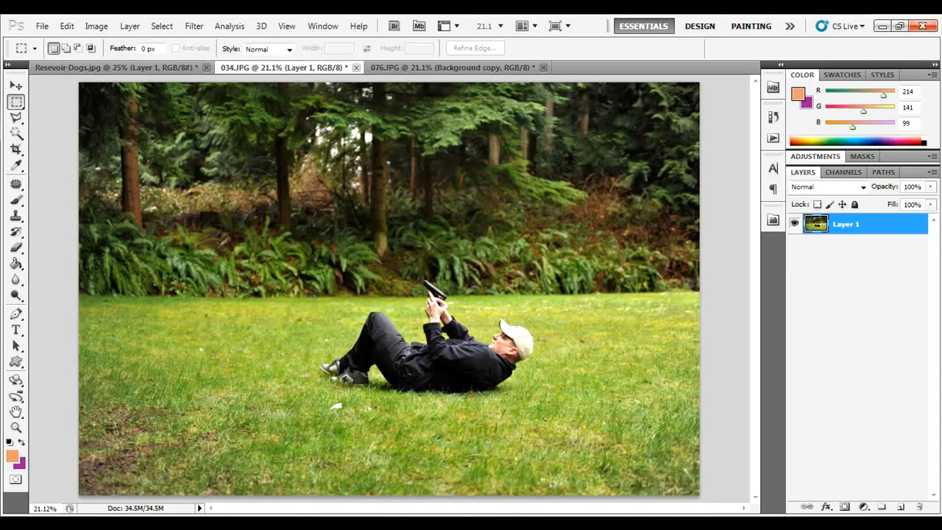
mouse_move(677, 250)
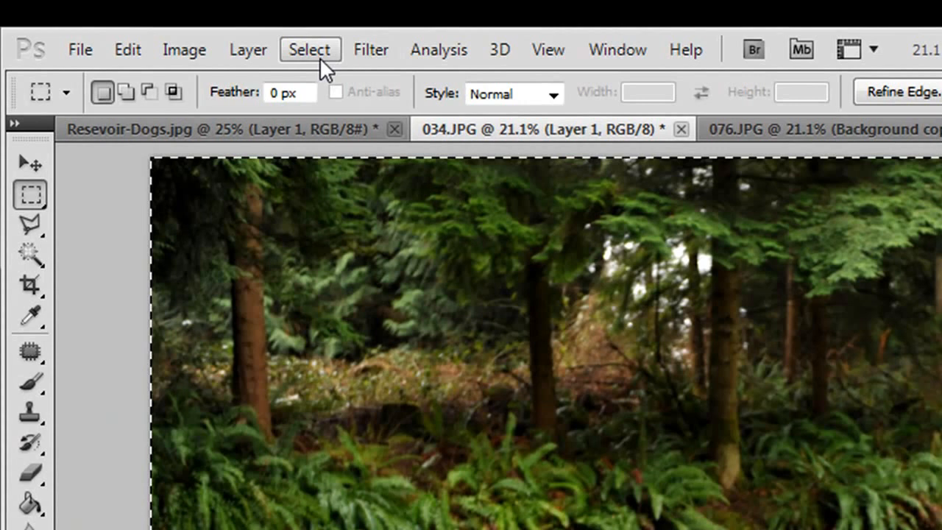
Select all of the lying-man photo in 034.JPG, copy it, and return to 076.JPG
click(310, 49)
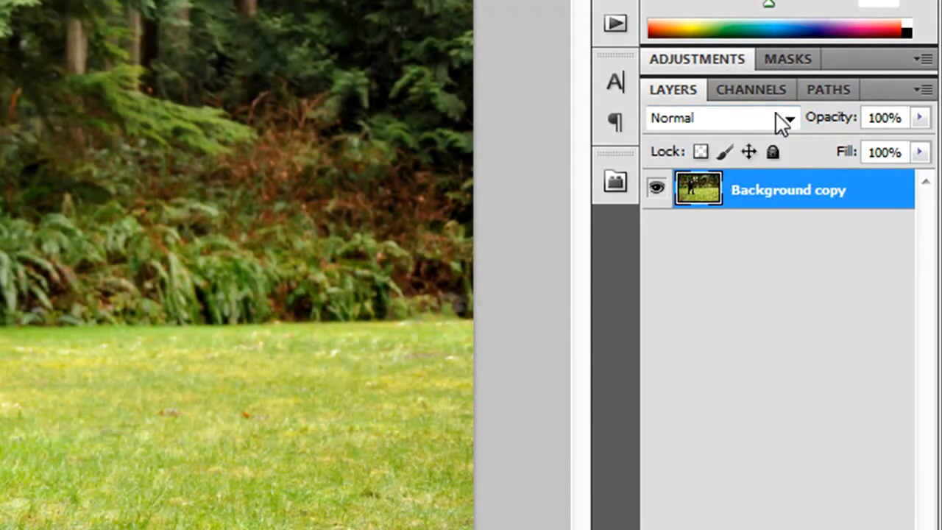
mouse_move(810, 193)
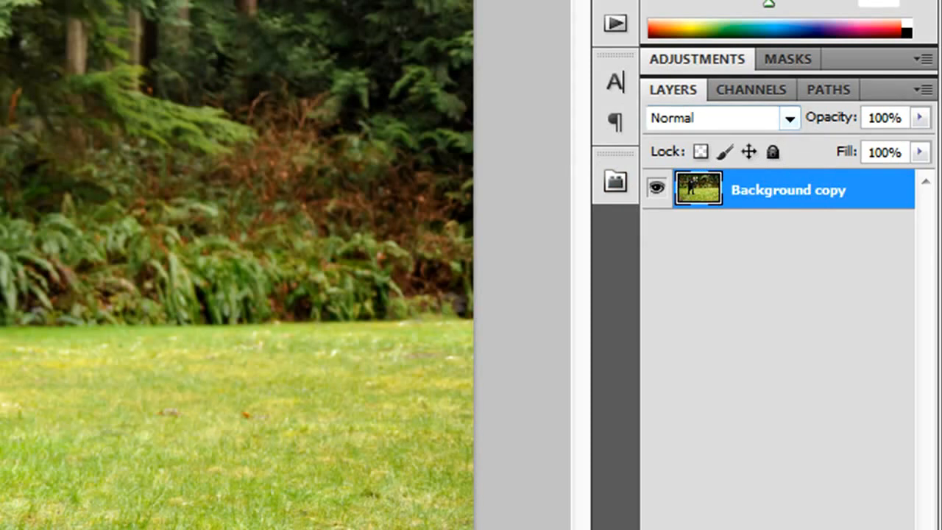
click(372, 26)
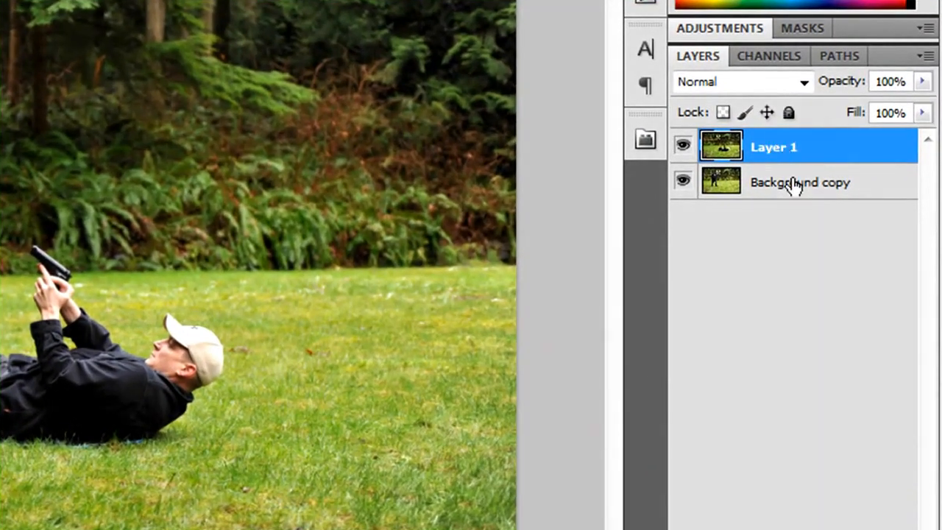
mouse_move(828, 179)
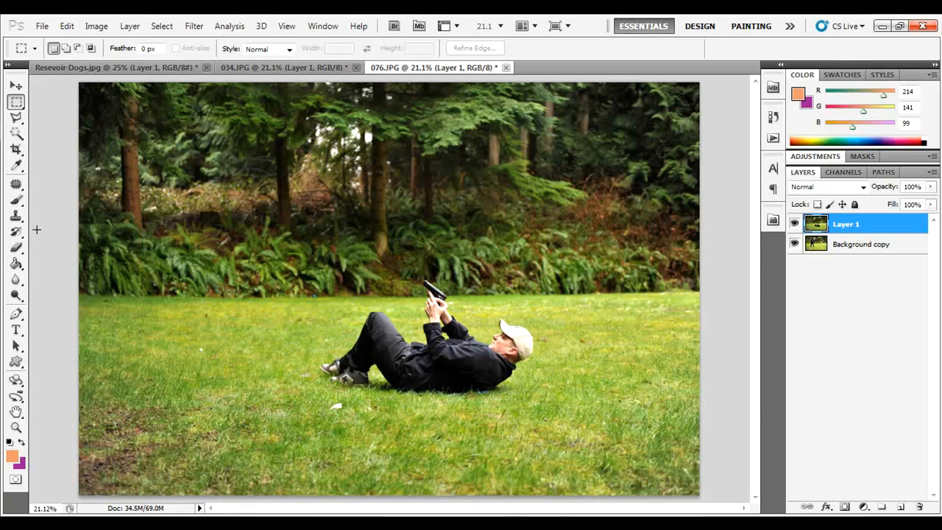
mouse_move(16, 248)
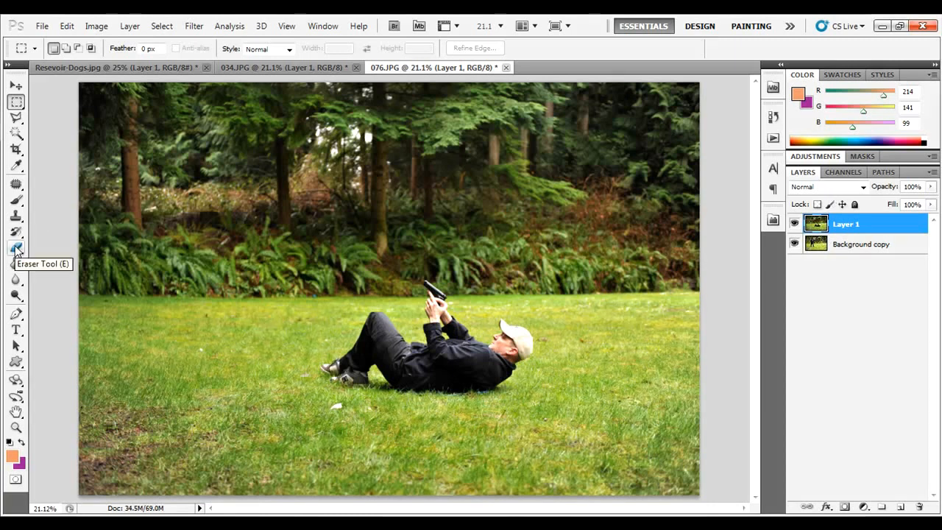
Activate the Eraser tool and rename Layer 1 to 'laying down'
click(16, 248)
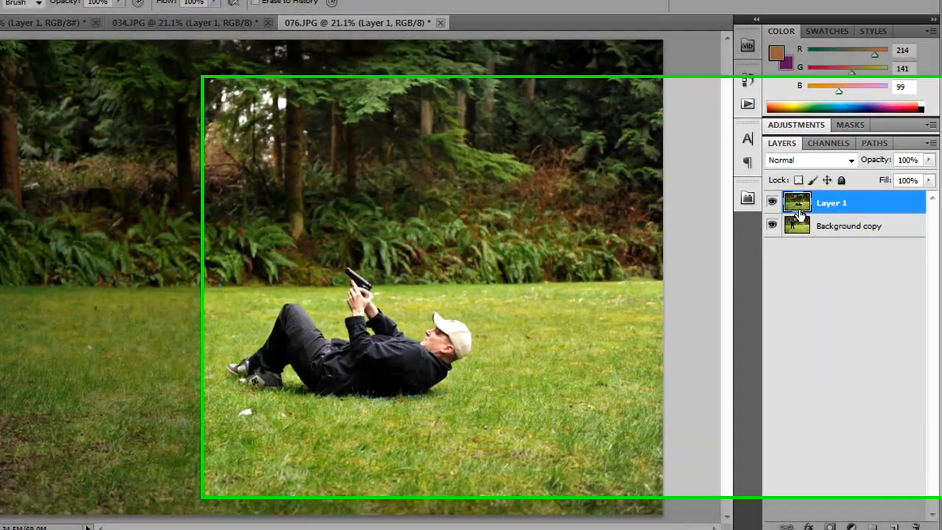
double_click(831, 202)
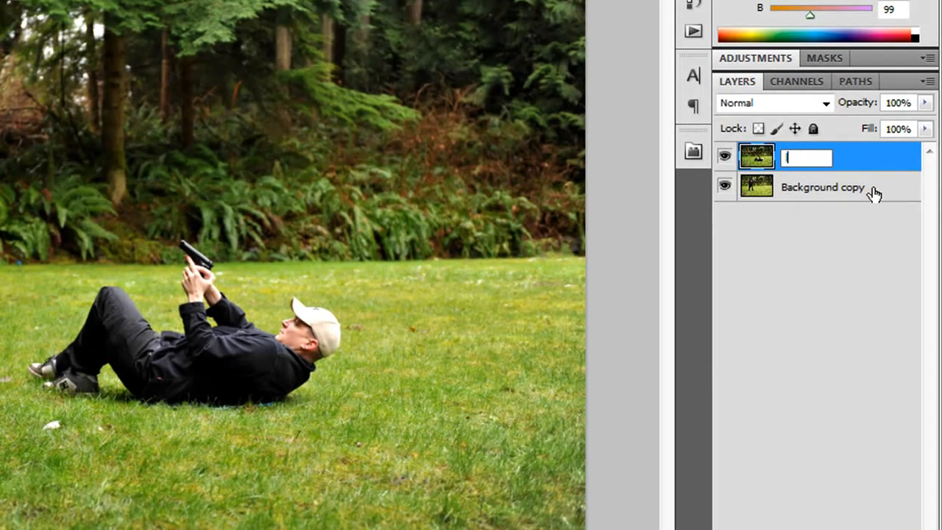
text(laying down)
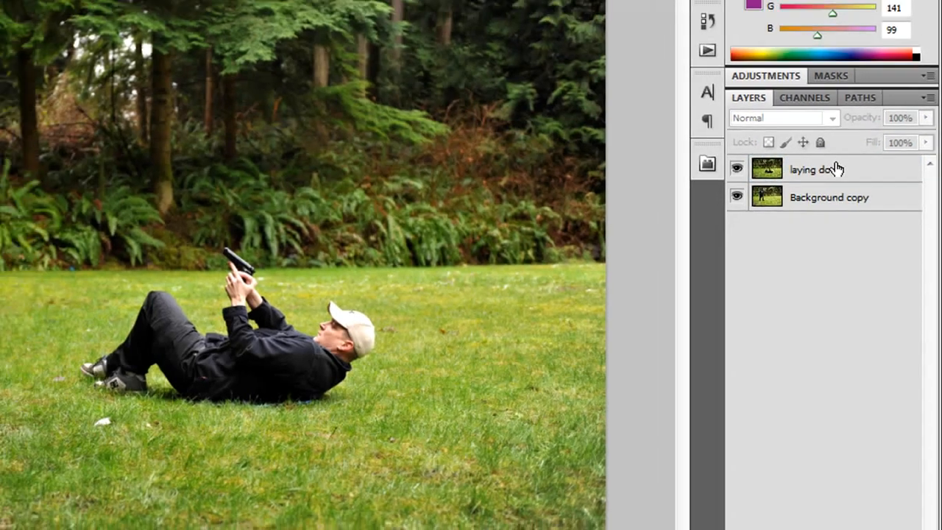
click(854, 223)
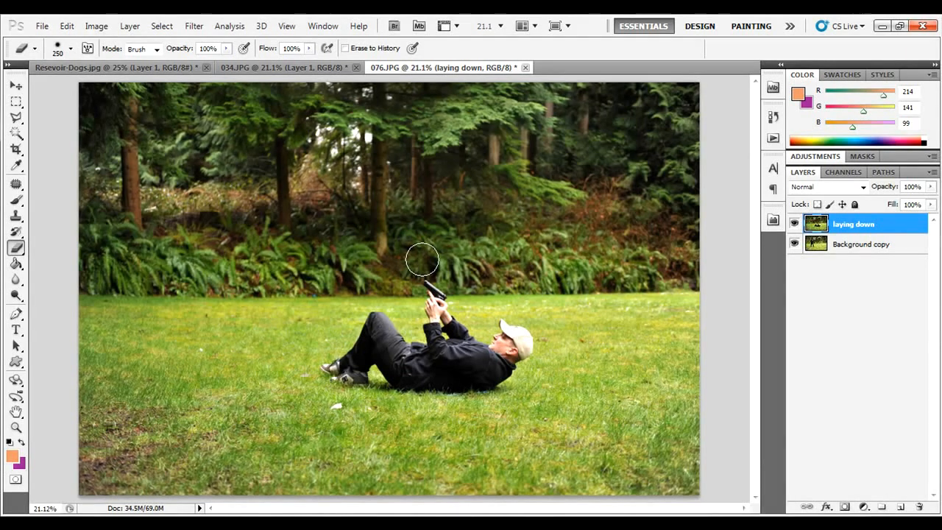
mouse_move(420, 264)
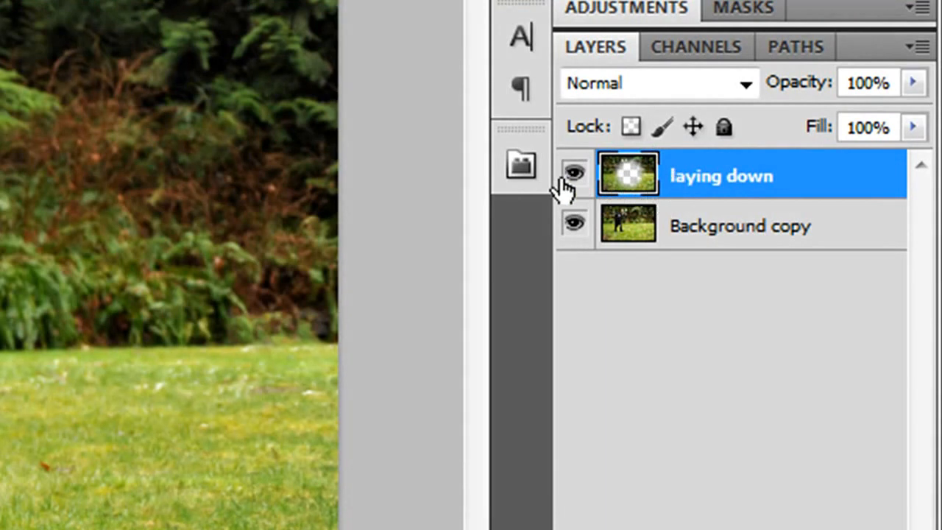
mouse_move(633, 180)
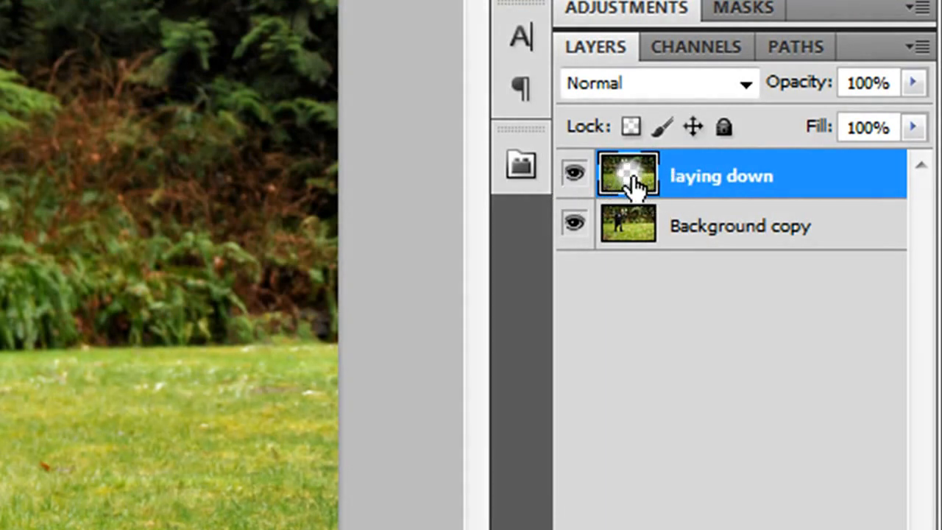
mouse_move(636, 224)
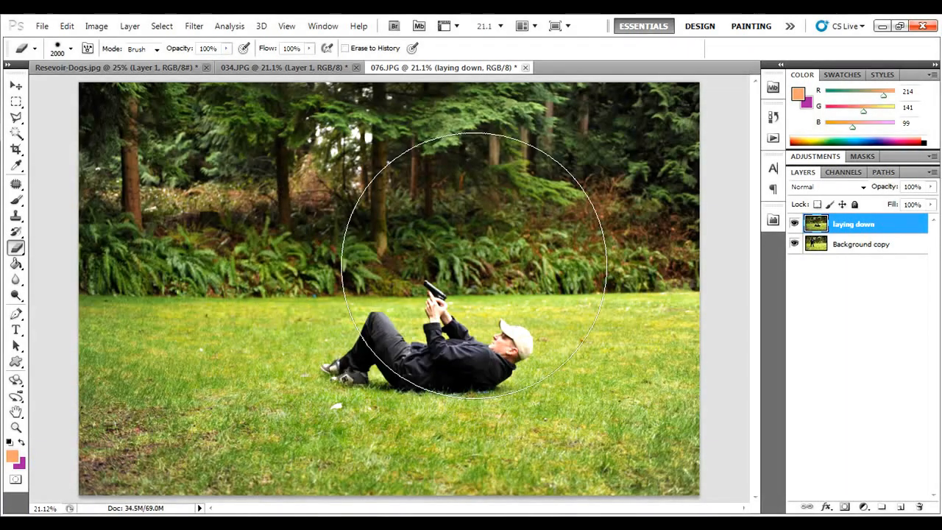
mouse_move(856, 291)
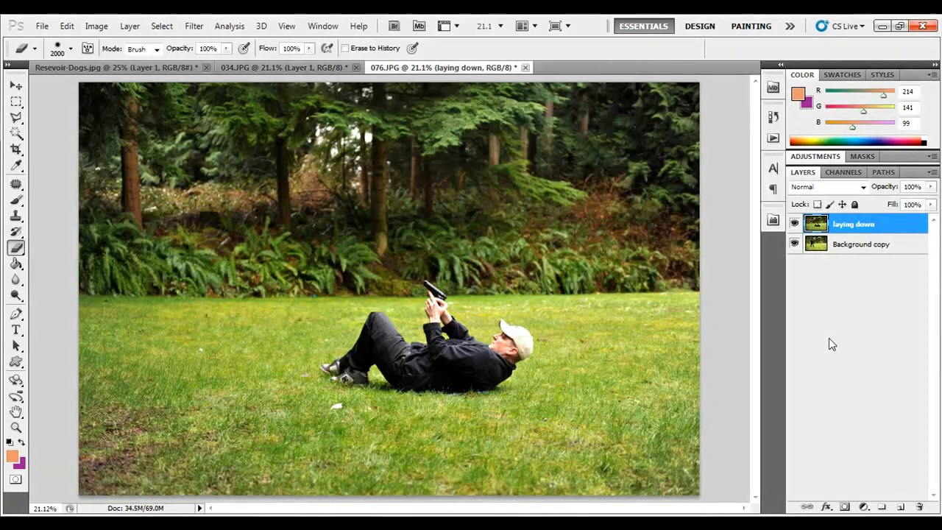
mouse_move(853, 296)
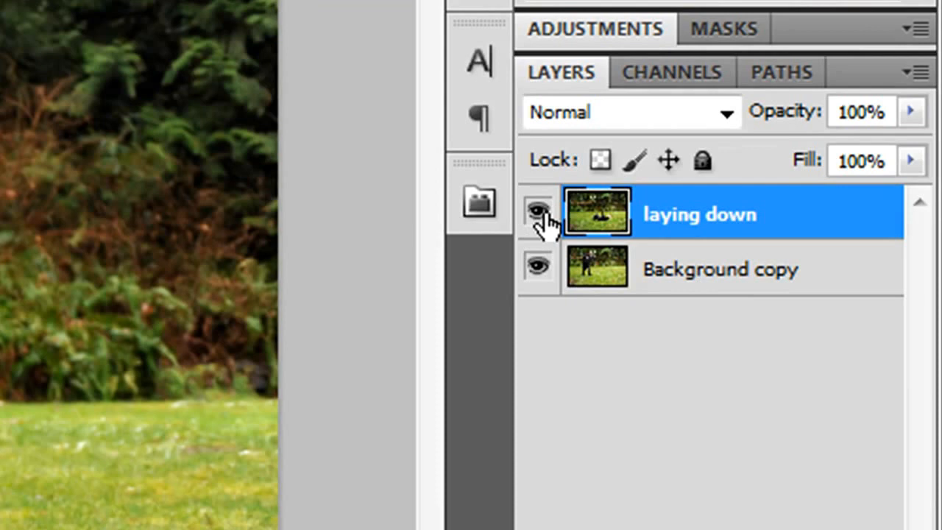
click(538, 268)
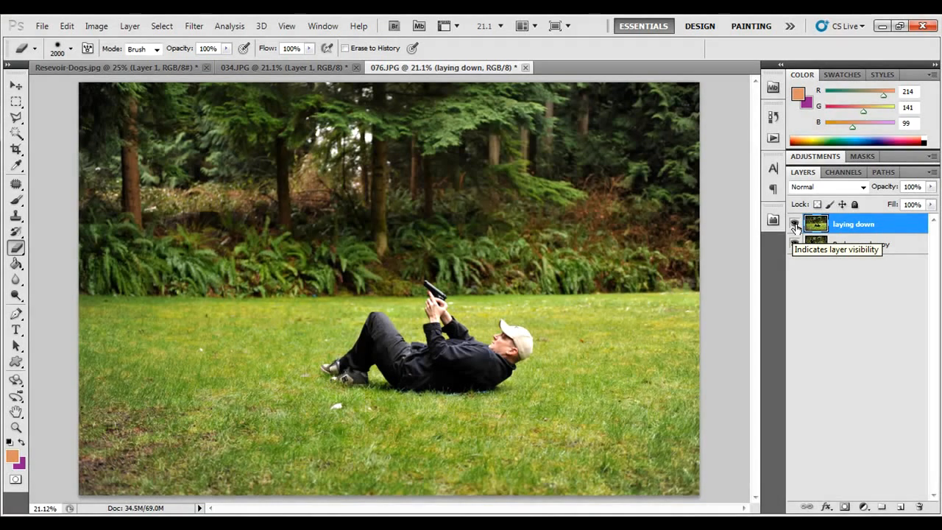
click(794, 224)
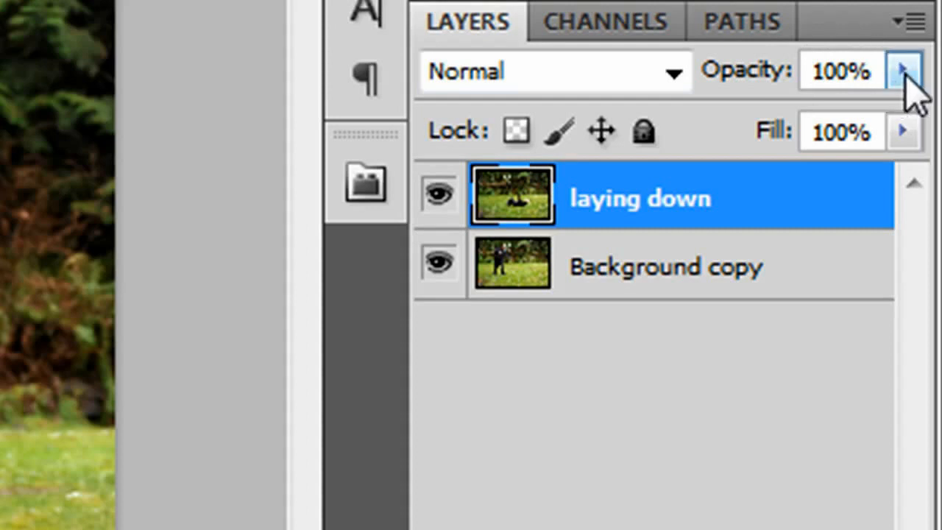
Lower the 'laying down' layer's opacity to 70%
click(904, 71)
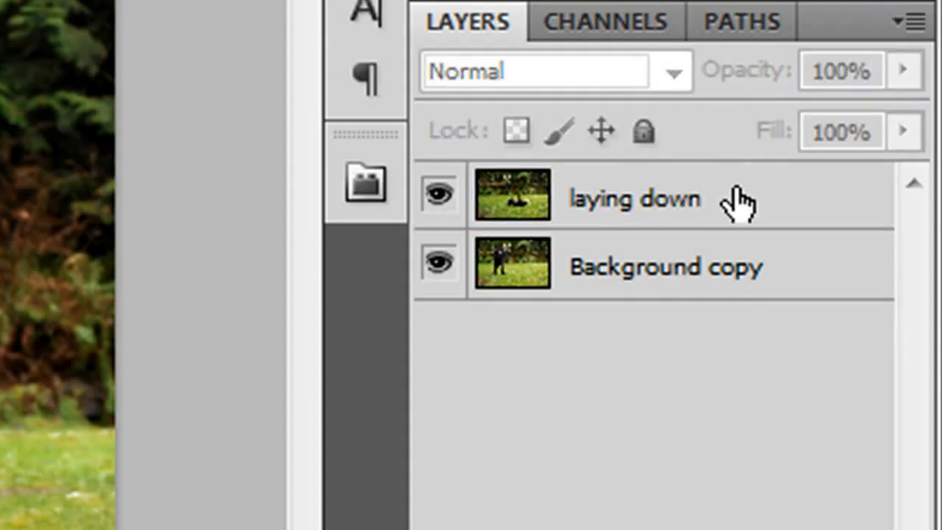
click(633, 197)
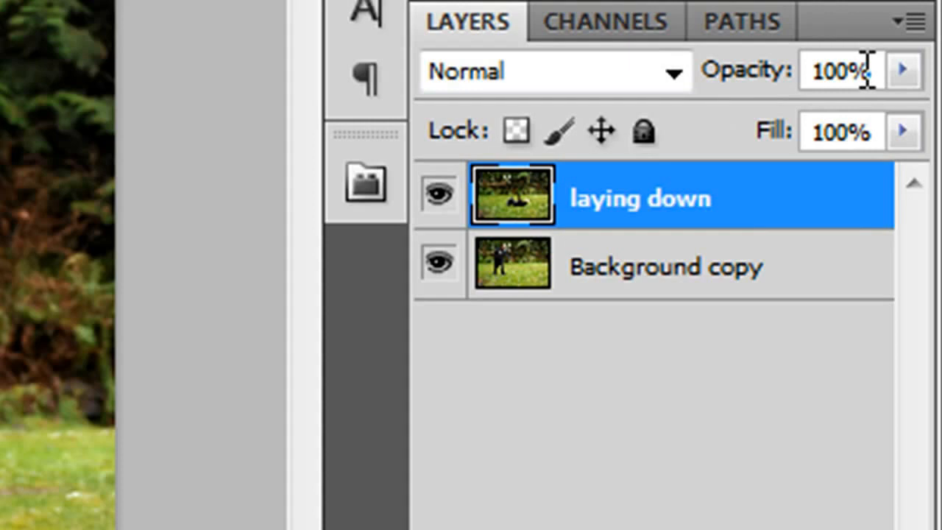
triple_click(836, 70)
text(70)
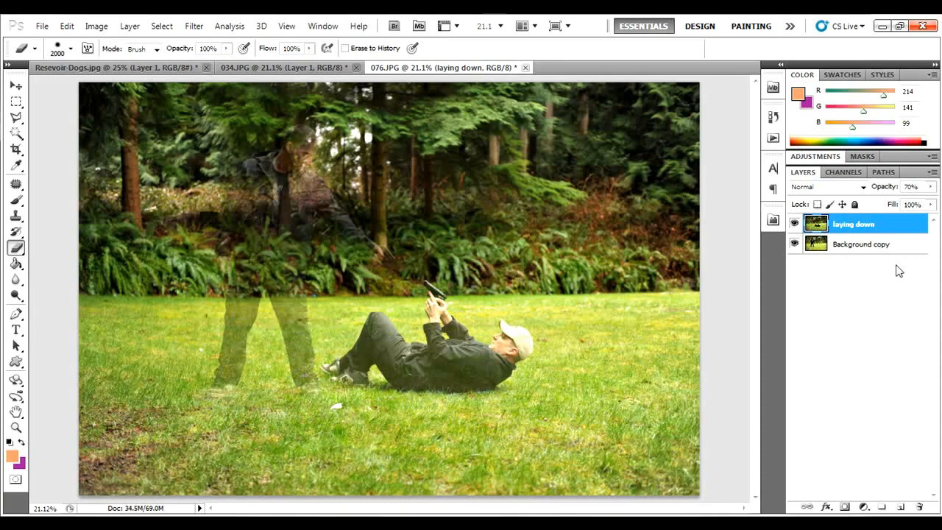
mouse_move(757, 255)
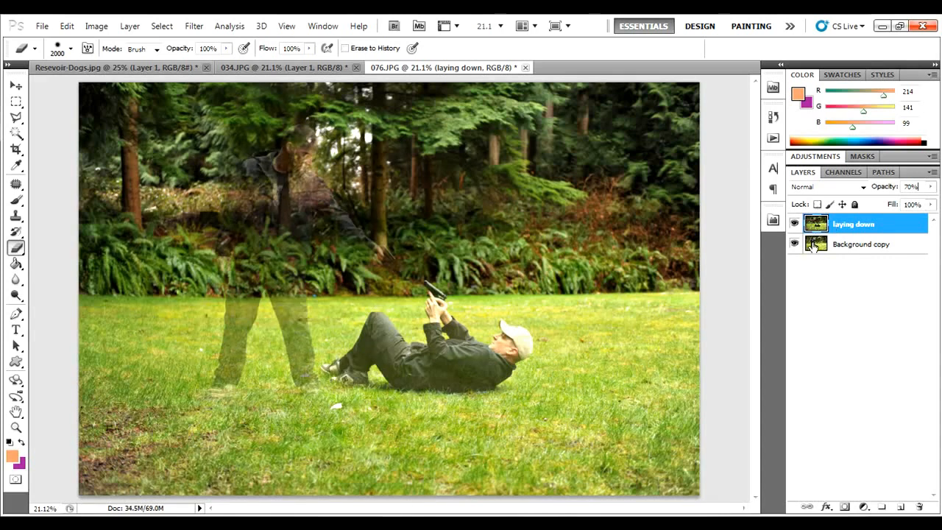
mouse_move(816, 244)
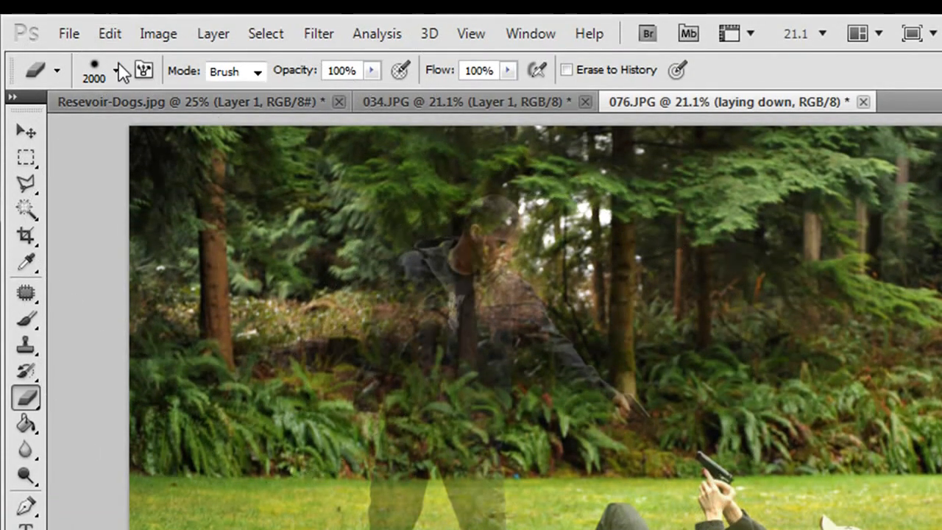
Set the eraser brush to 114 px with hardness around 19%
click(116, 70)
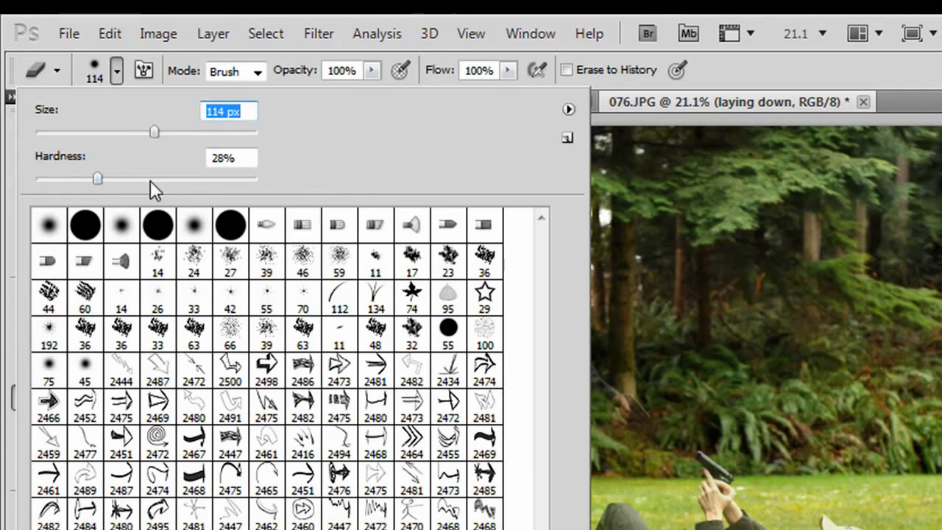
mouse_move(88, 186)
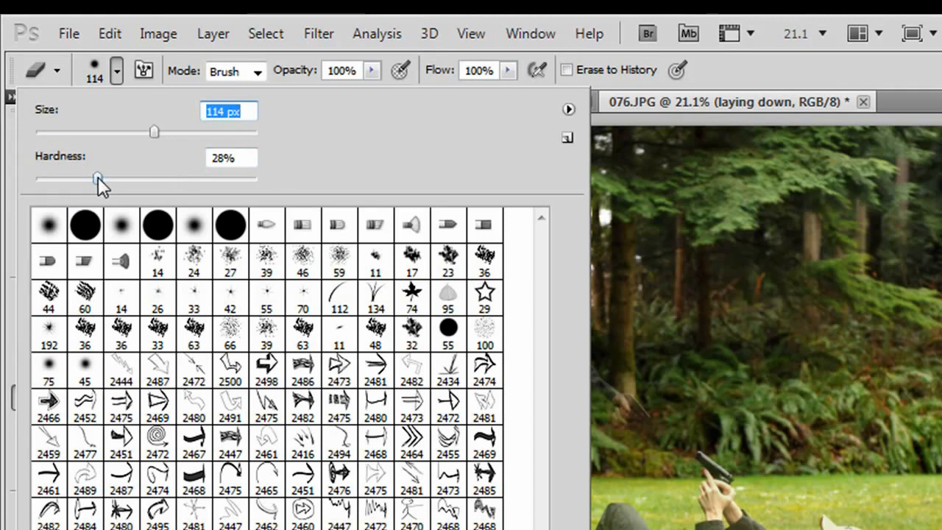
drag(98, 178, 79, 178)
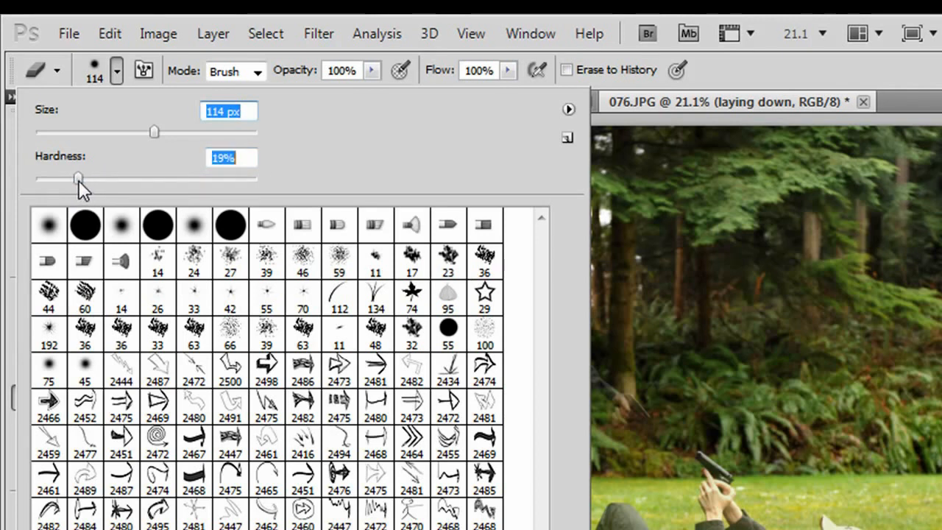
drag(78, 178, 82, 178)
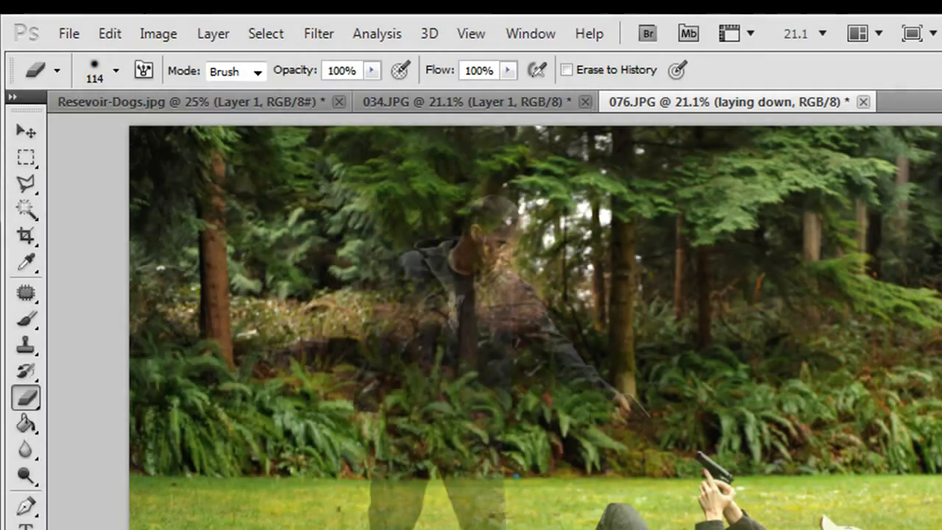
mouse_move(916, 172)
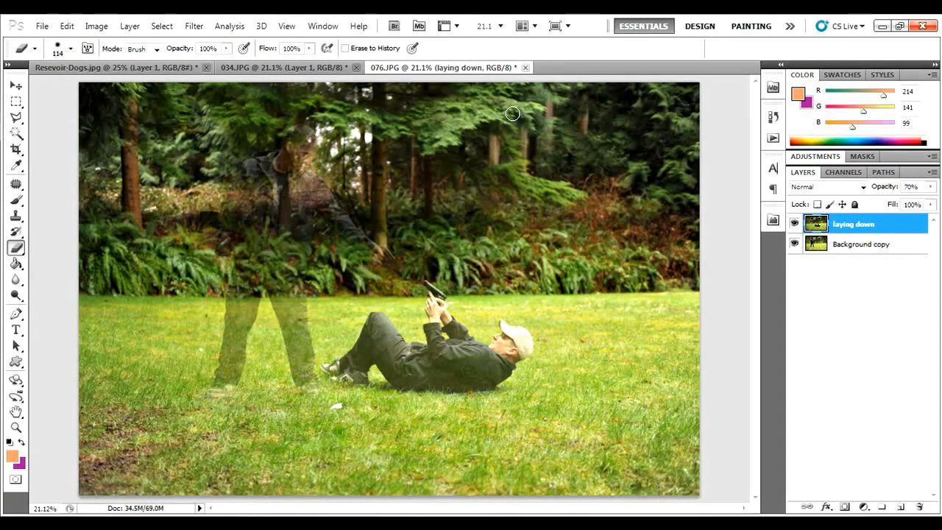
mouse_move(507, 123)
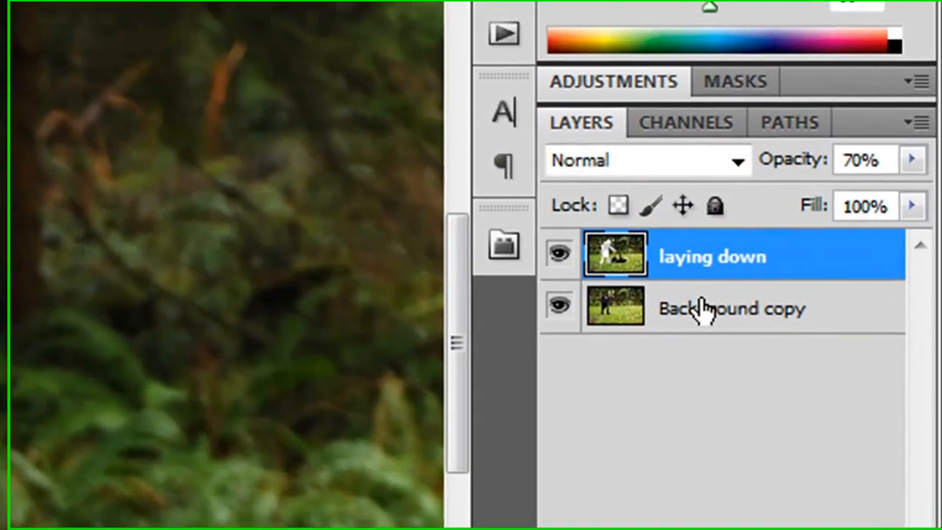
Select the Background copy layer to check its opacity
click(733, 309)
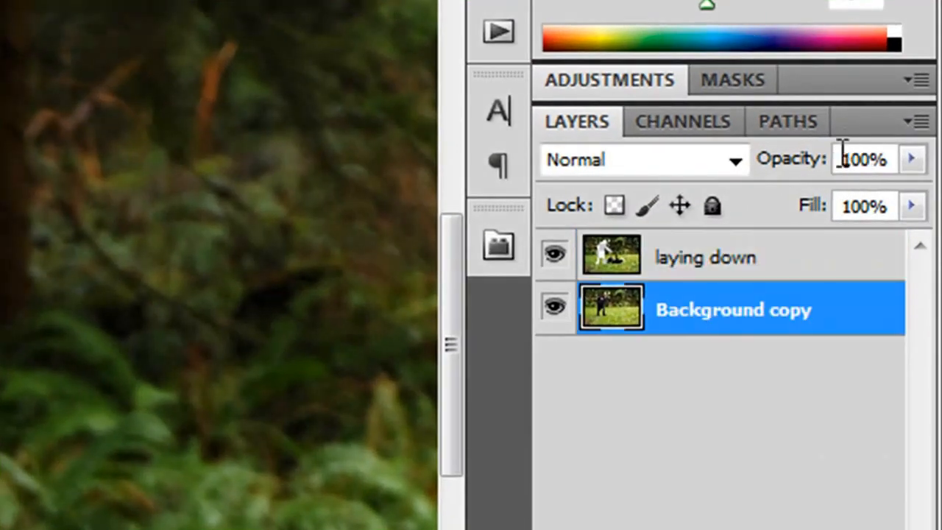
mouse_move(887, 331)
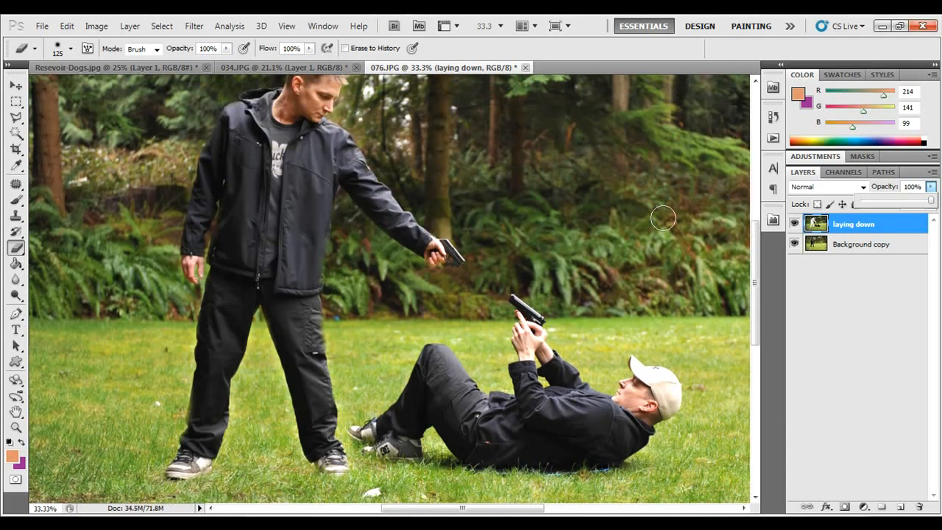
mouse_move(604, 212)
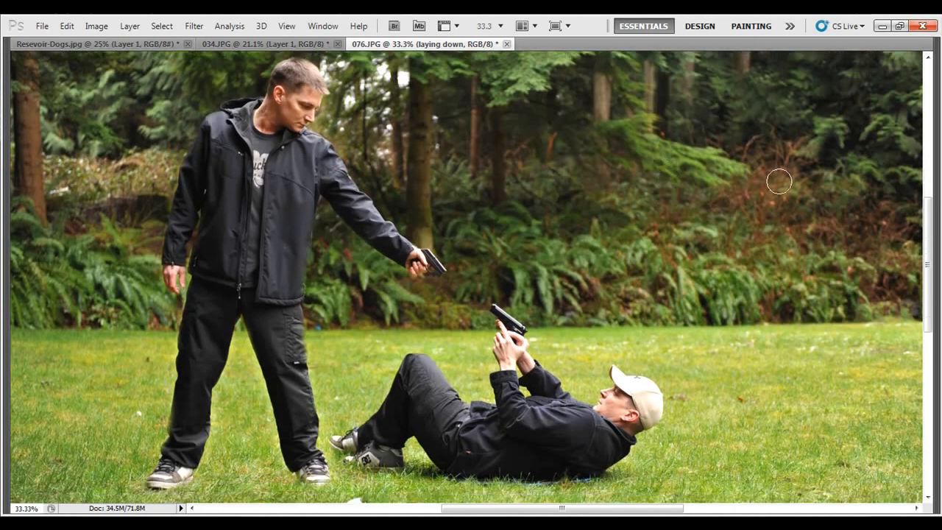
mouse_move(766, 240)
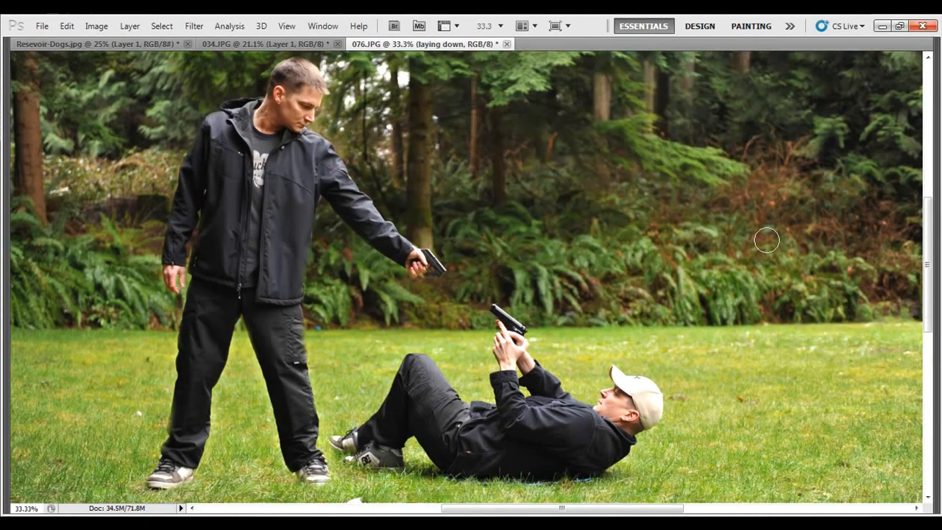